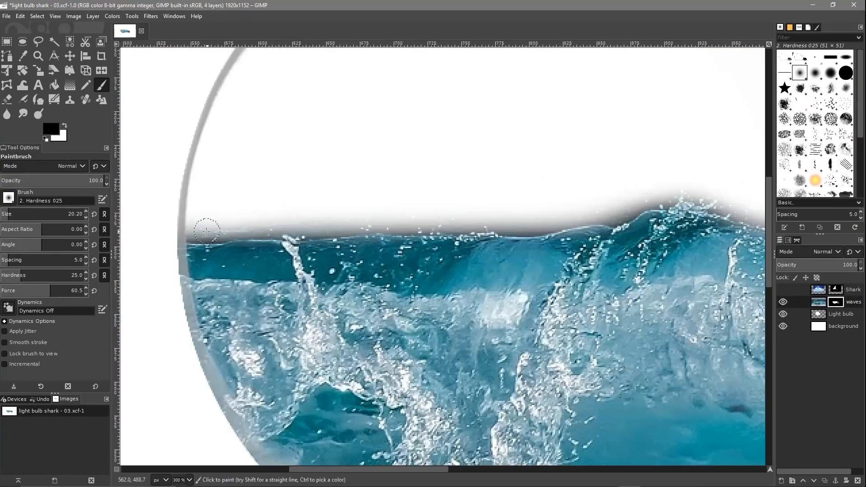
Finish the brush stroke that softly blends the waves layer's top edge
drag(207, 231, 371, 221)
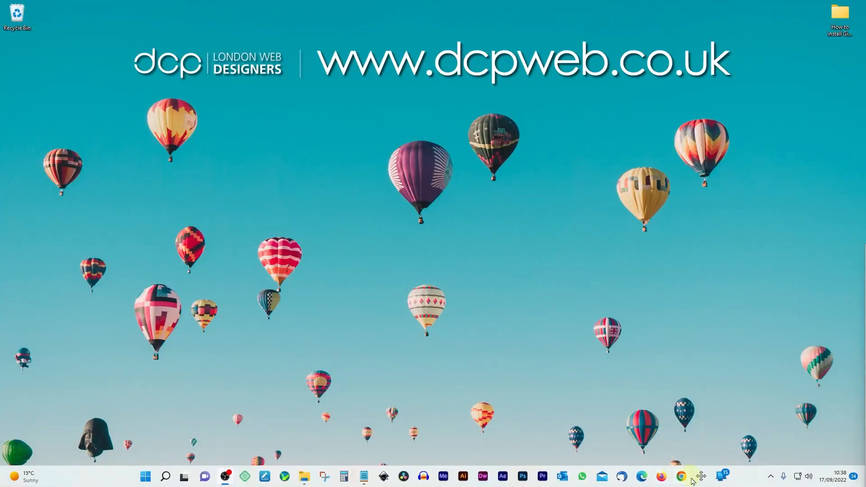
Launch Chrome with the main profile and search Google for 'gimp'
click(680, 476)
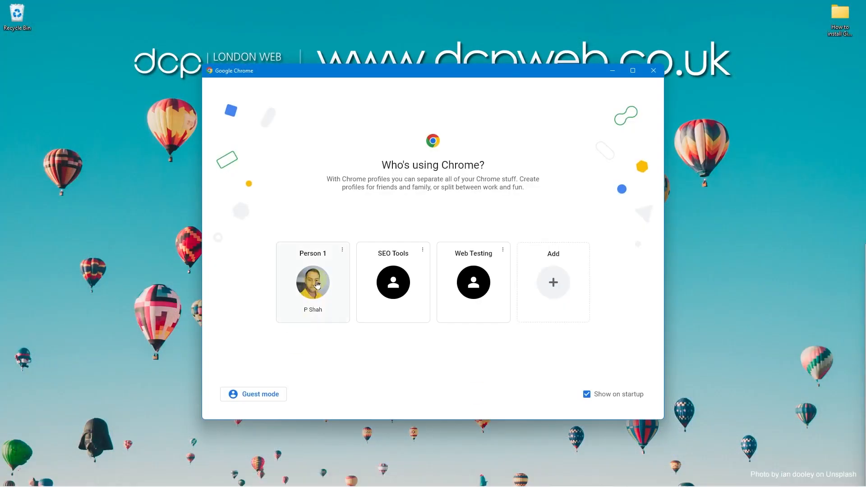
click(313, 282)
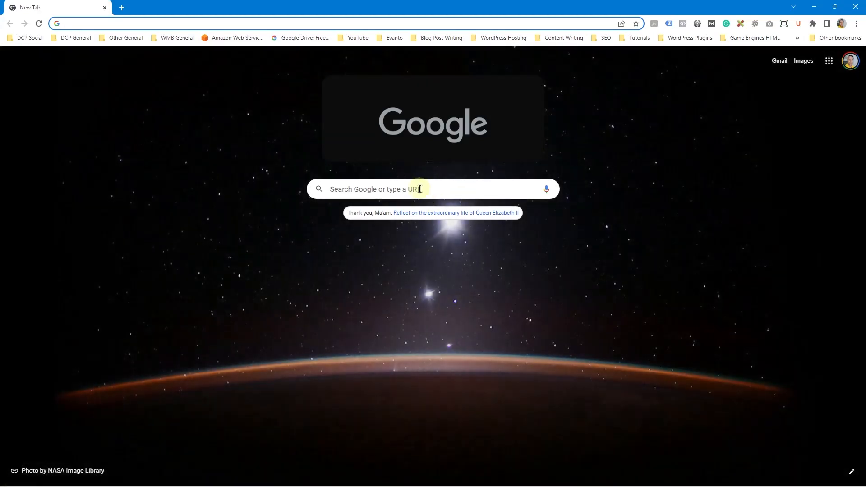
text(gimp)
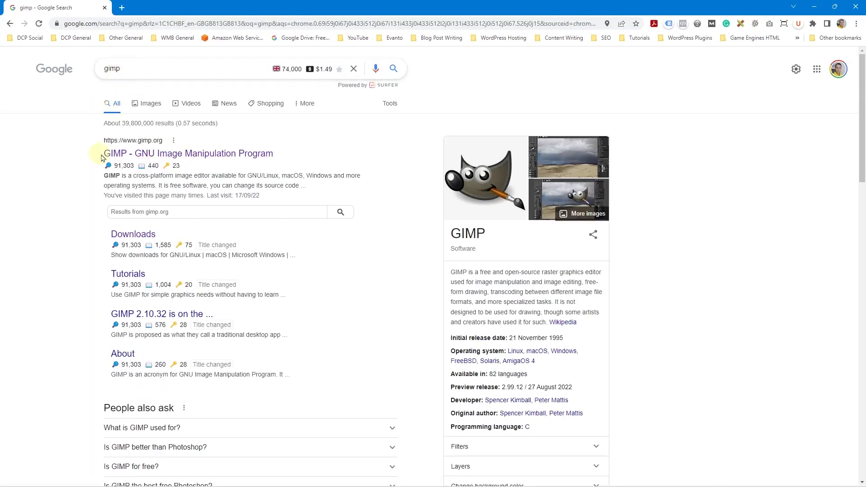
mouse_move(160, 153)
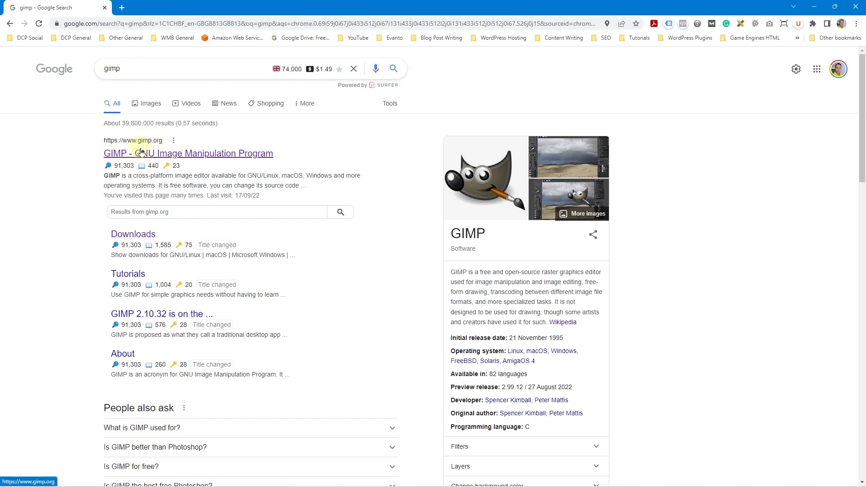
mouse_move(243, 159)
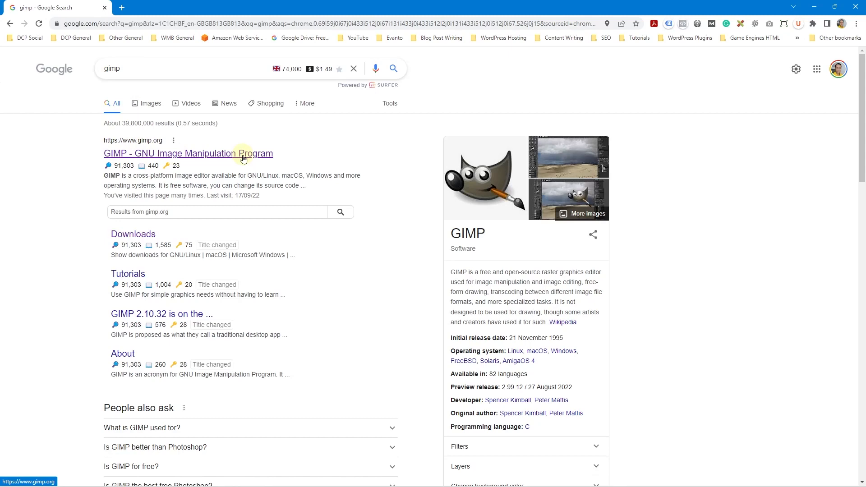
Open the 'GIMP - GNU Image Manipulation Program' result to reach gimp.org
click(187, 153)
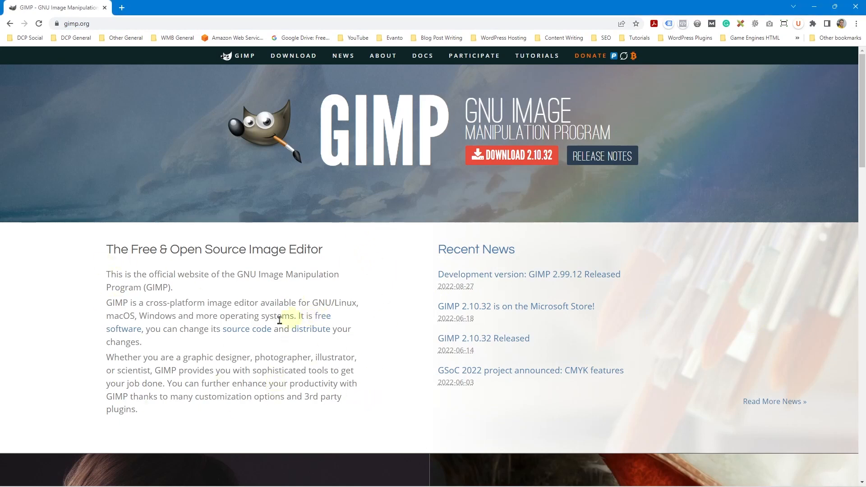
mouse_move(369, 363)
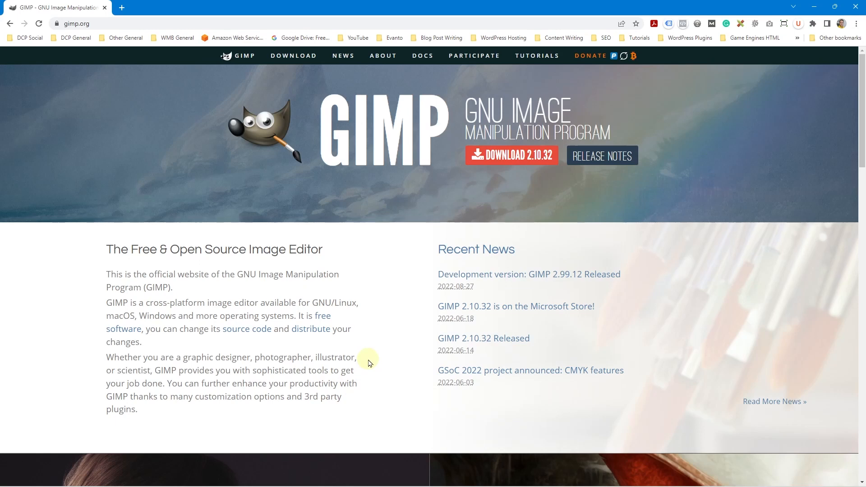
mouse_move(494, 182)
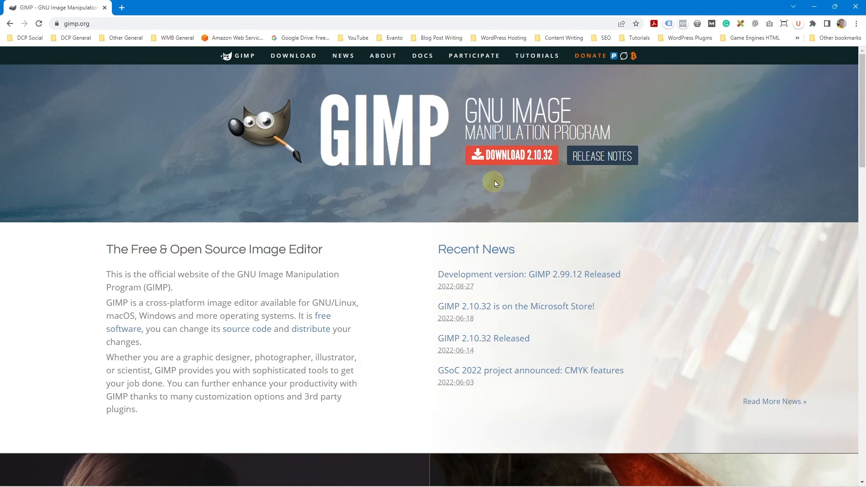
mouse_move(512, 156)
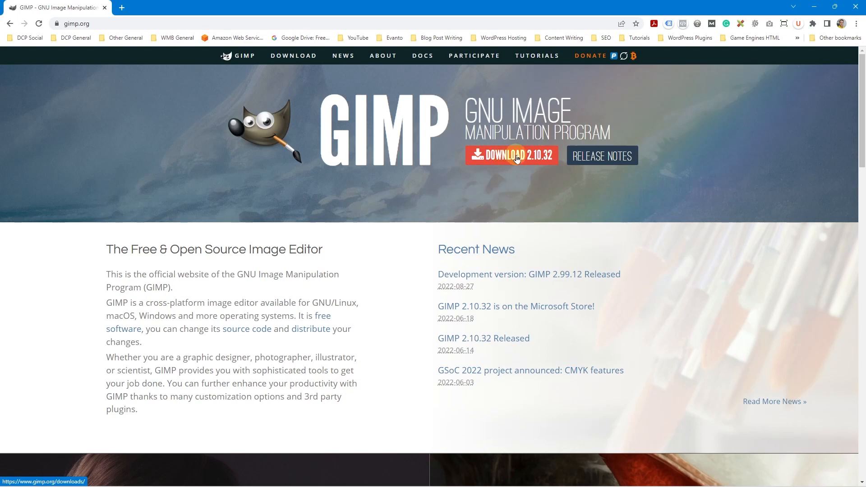
Follow the 'Download 2.10.32' button to the Windows download options page
click(510, 155)
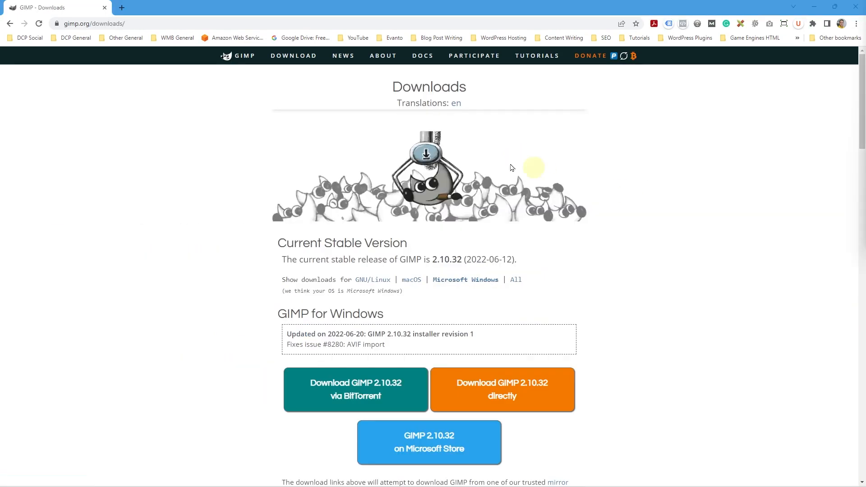
mouse_move(372, 281)
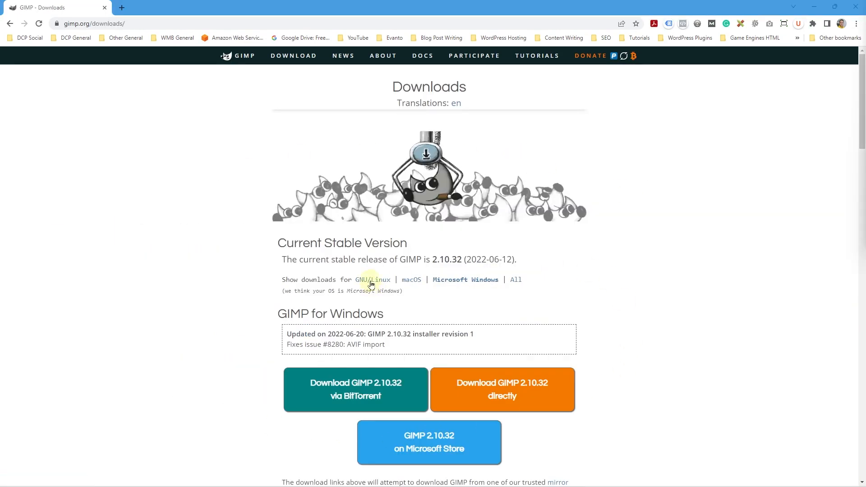
mouse_move(411, 282)
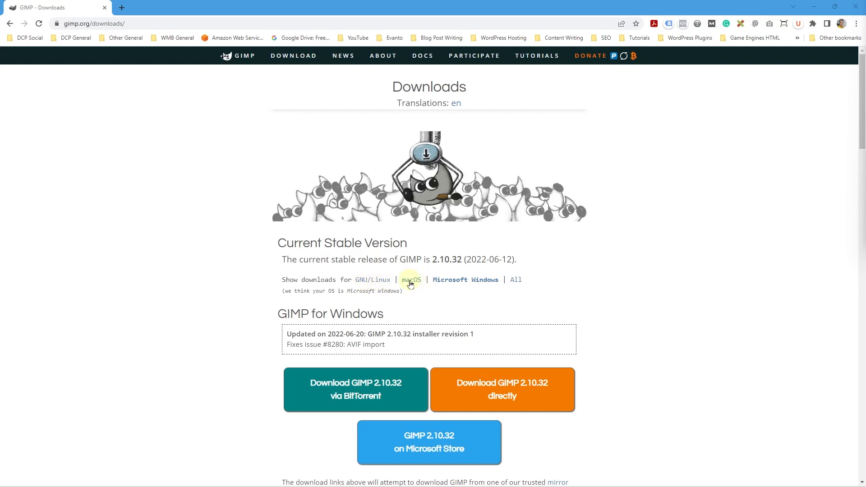
mouse_move(463, 281)
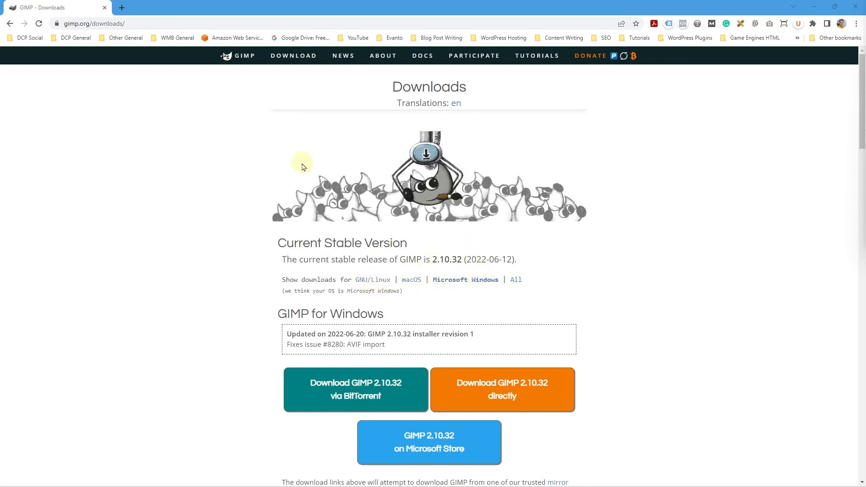
mouse_move(472, 292)
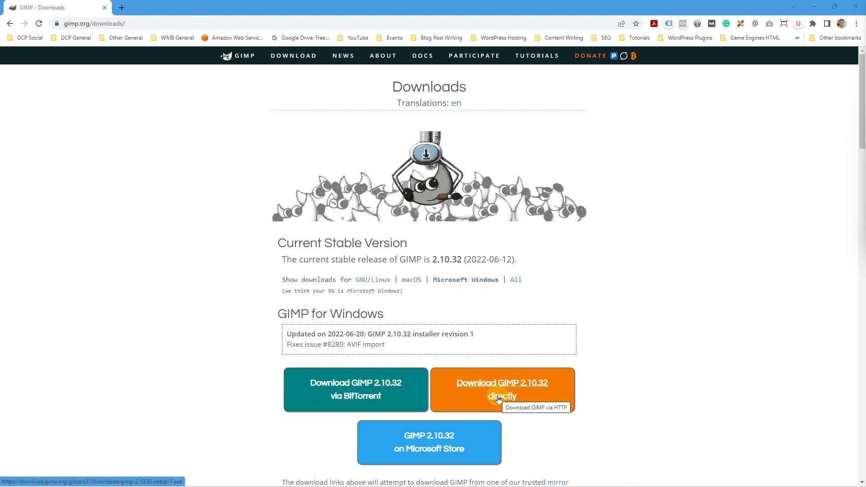
mouse_move(393, 430)
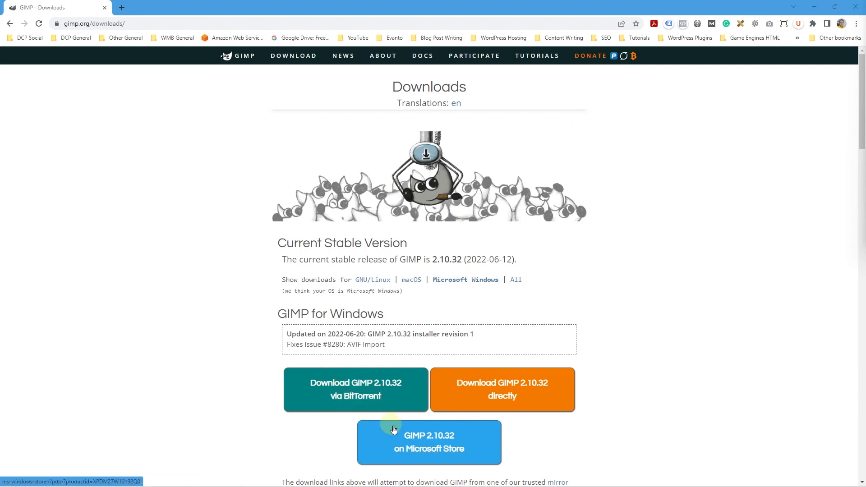
mouse_move(536, 390)
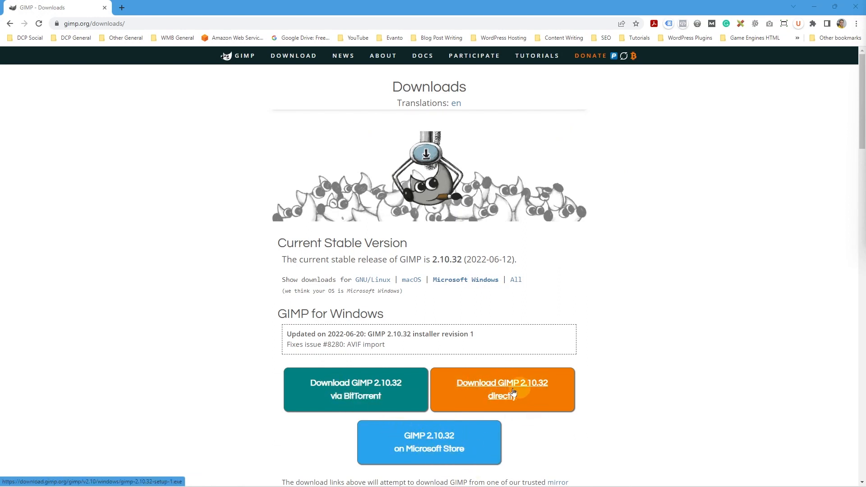
Download the GIMP 2.10.32 Windows installer directly from the Downloads page
click(502, 390)
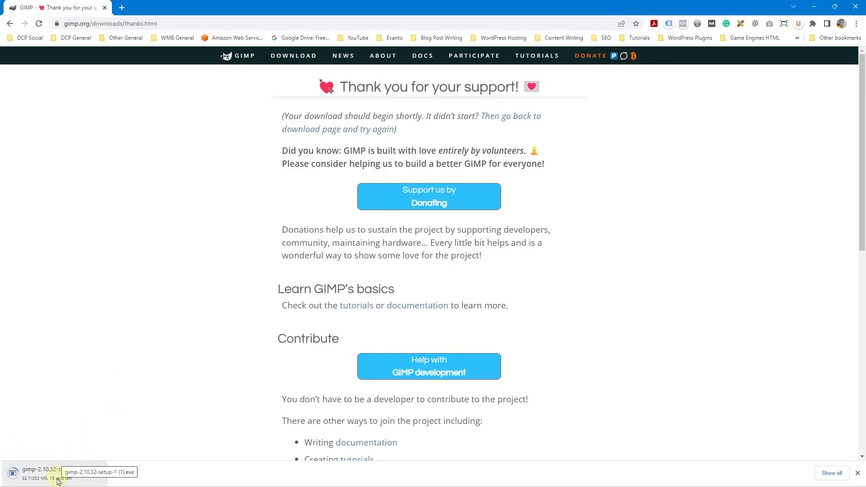
mouse_move(136, 389)
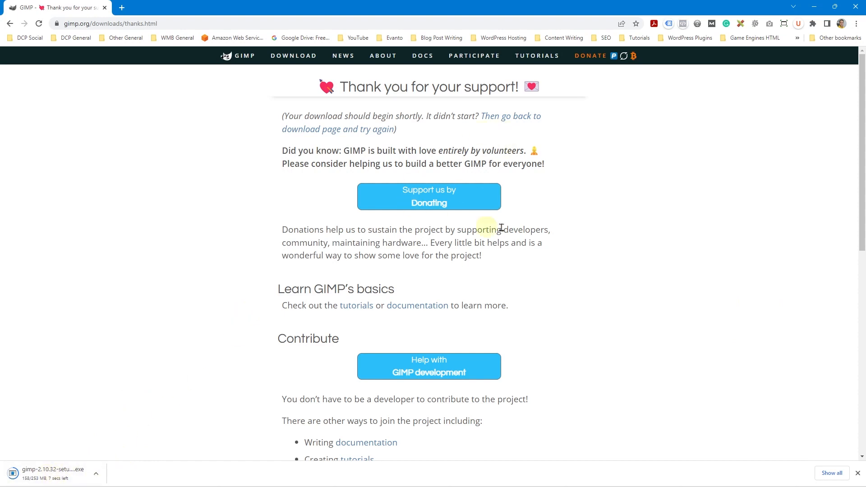
mouse_move(407, 177)
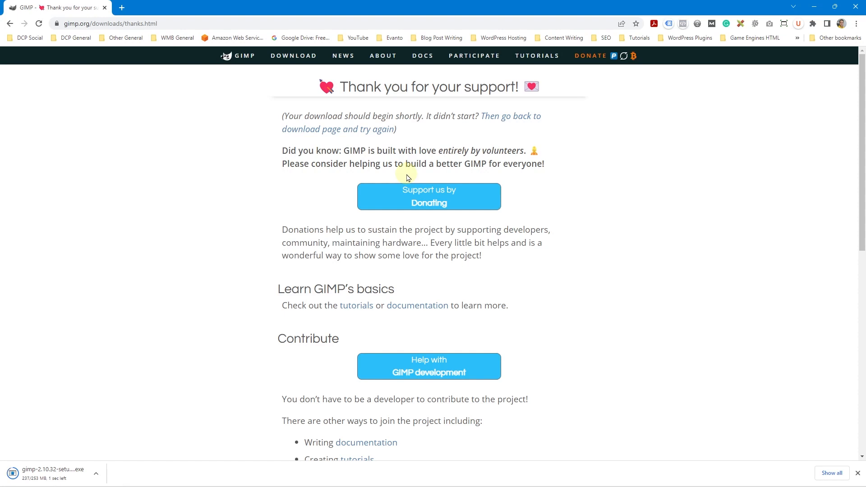
mouse_move(625, 233)
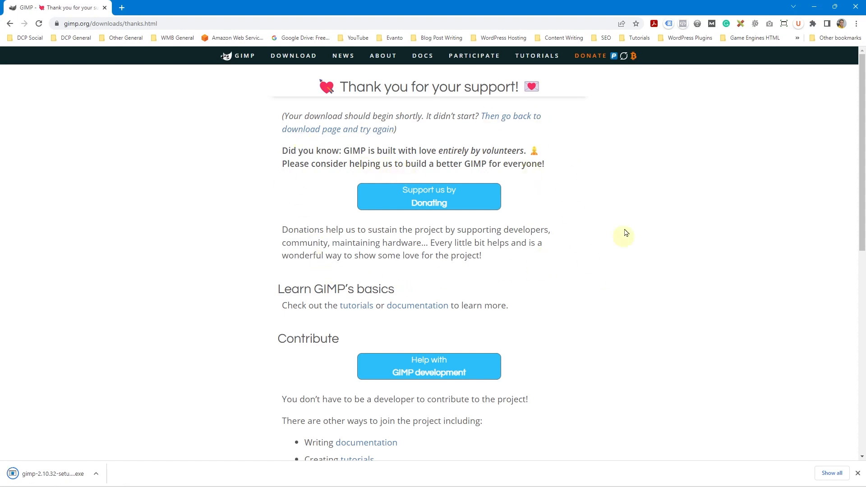
mouse_move(295, 245)
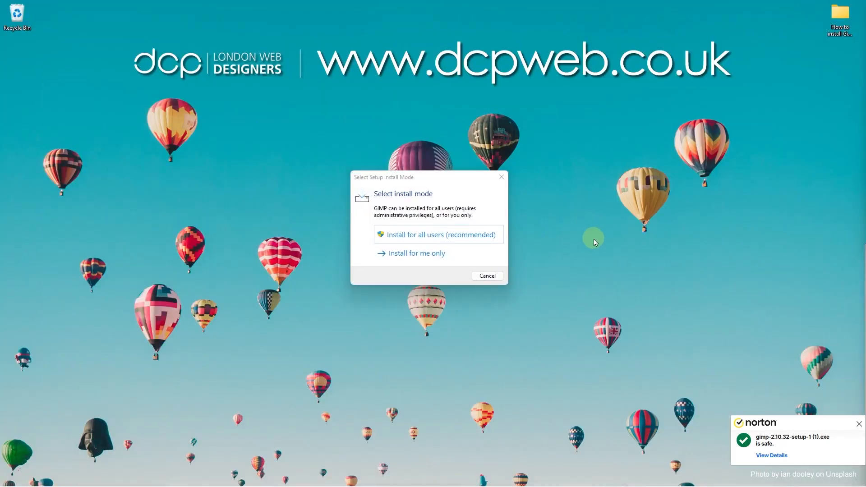
mouse_move(800, 448)
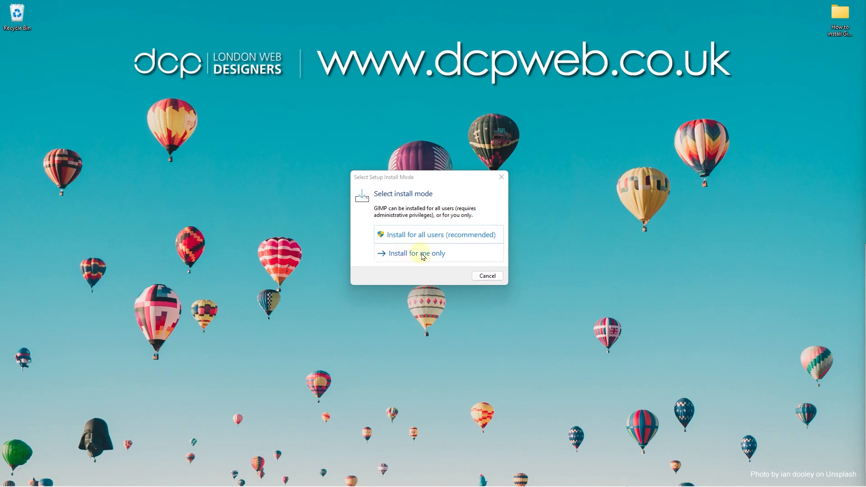
mouse_move(440, 234)
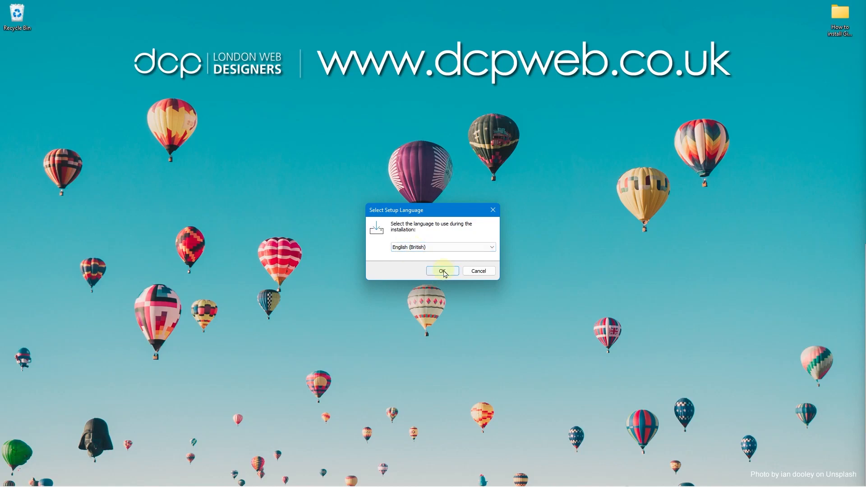
Install GIMP 2.10 with default settings, using English (British) as setup language
click(442, 271)
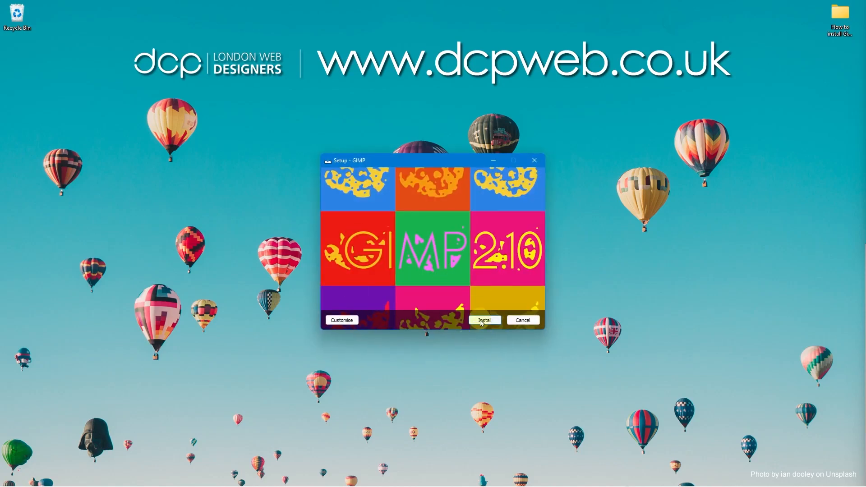
click(484, 319)
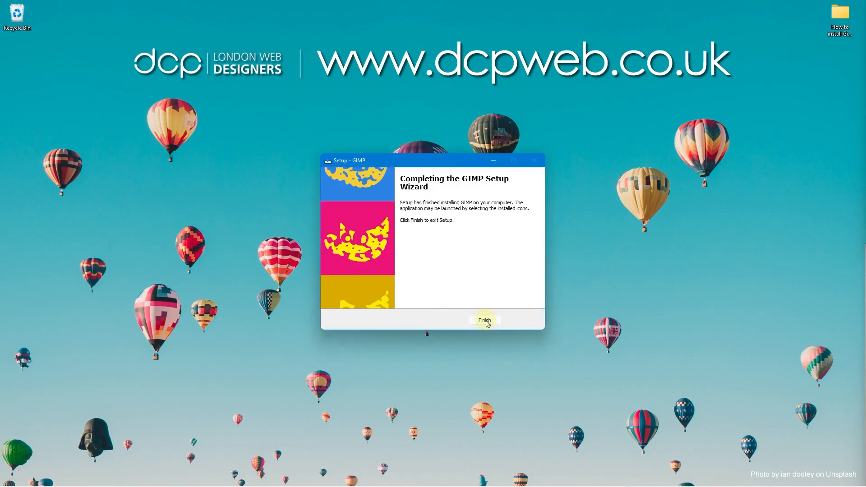
Close the setup wizard and launch GIMP 2.10.32 from Start search's Apps results
click(485, 321)
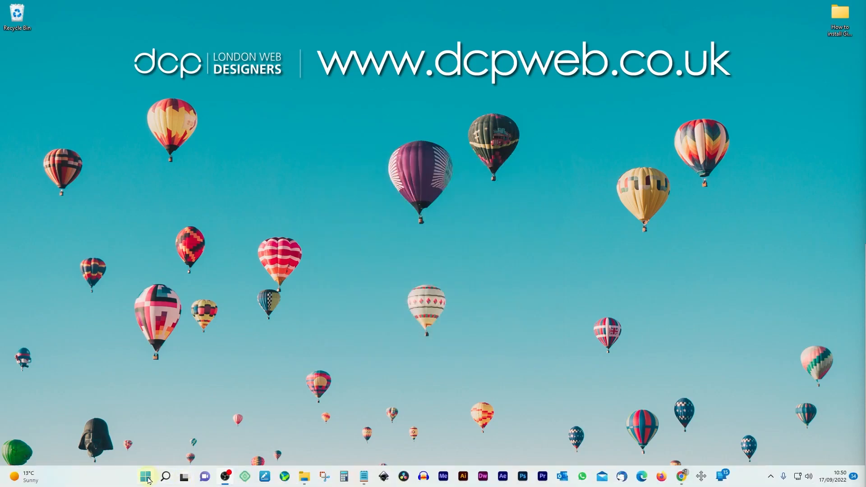
click(146, 476)
text(gimp)
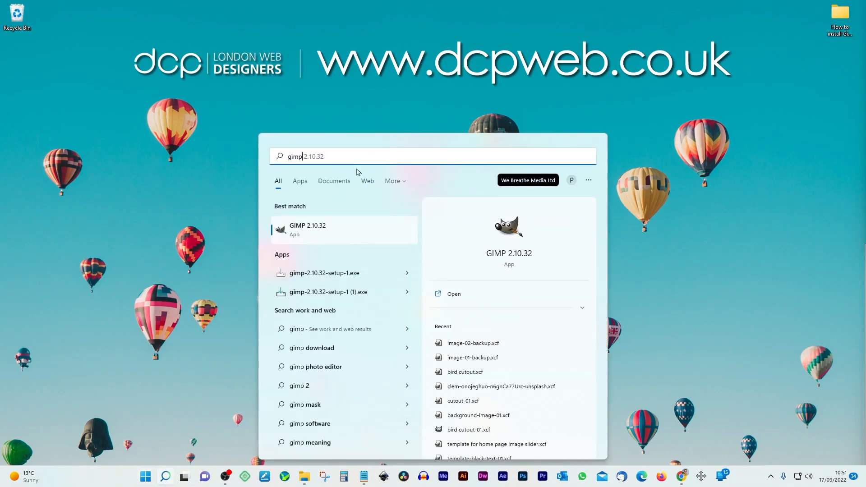
click(300, 181)
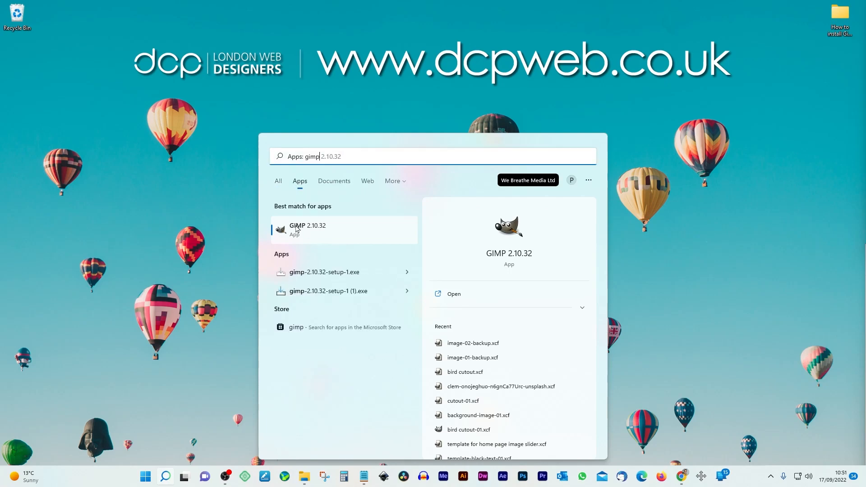
right_click(302, 230)
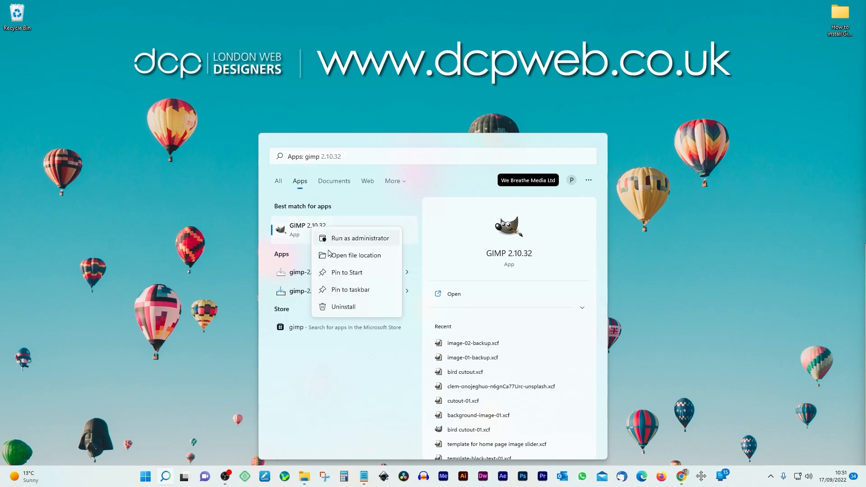
click(349, 289)
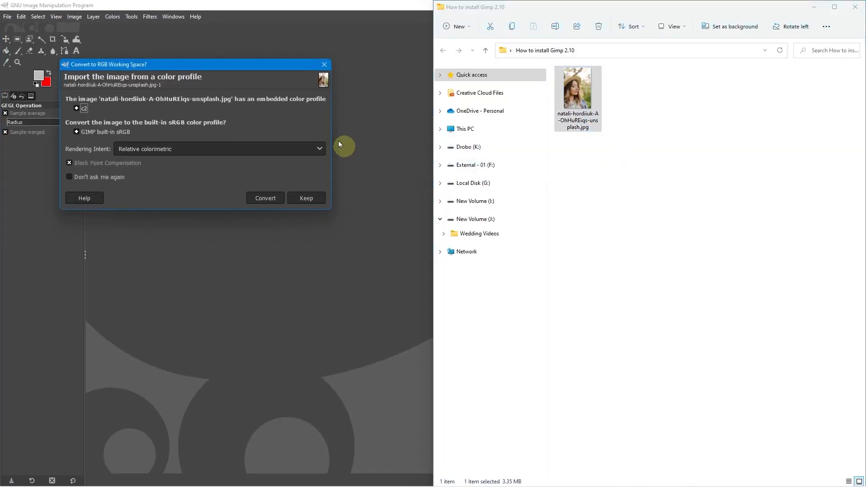
Confirm the colour profile prompt to import the portrait, then open Filters
click(306, 197)
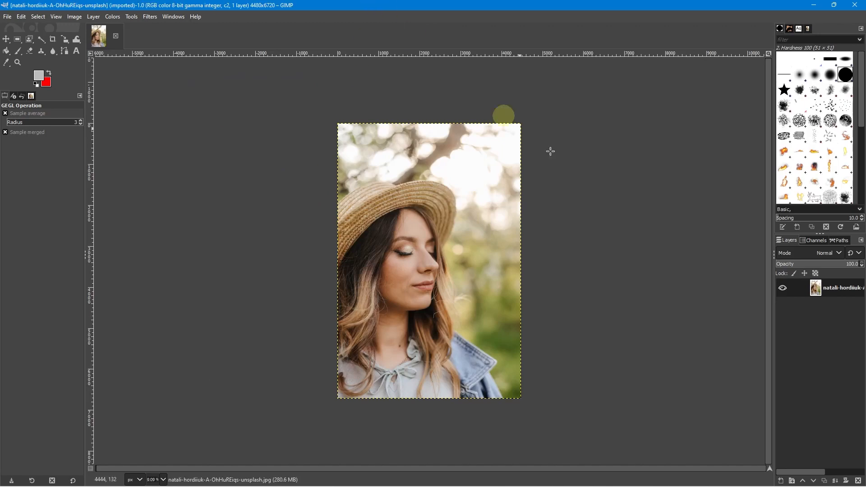
mouse_move(465, 238)
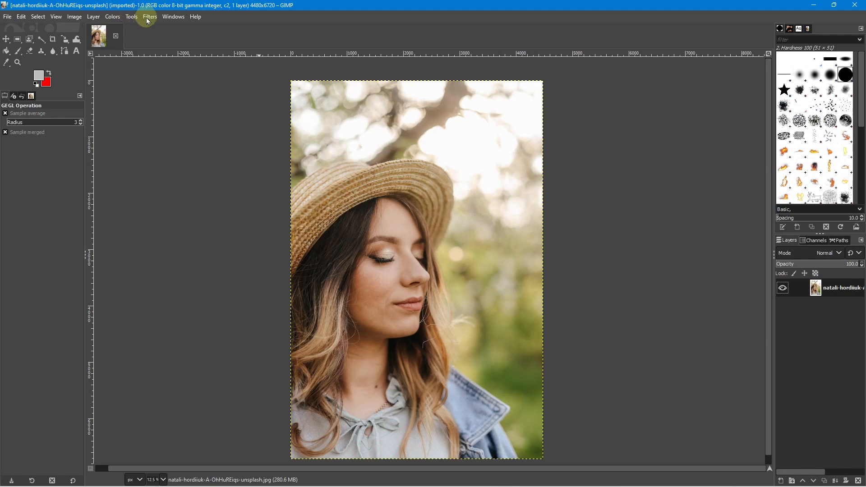
click(149, 16)
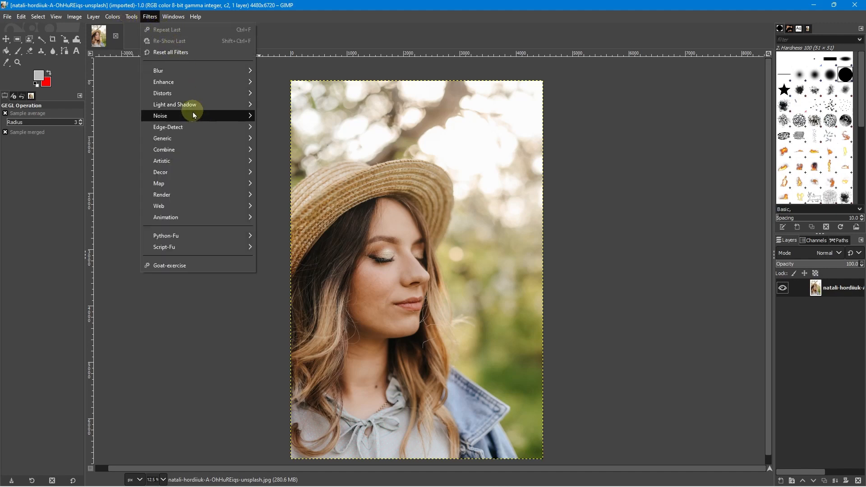
mouse_move(174, 105)
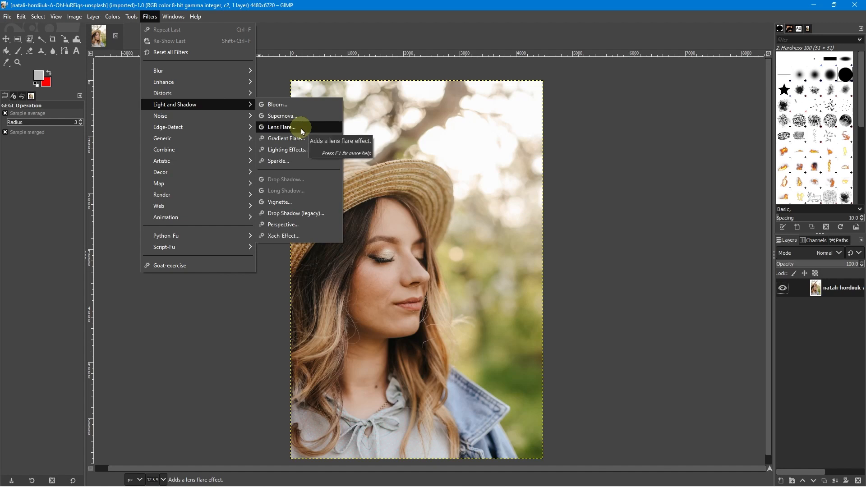
Open Lens Flare and drag its position picker to place the flare beside her face
click(281, 128)
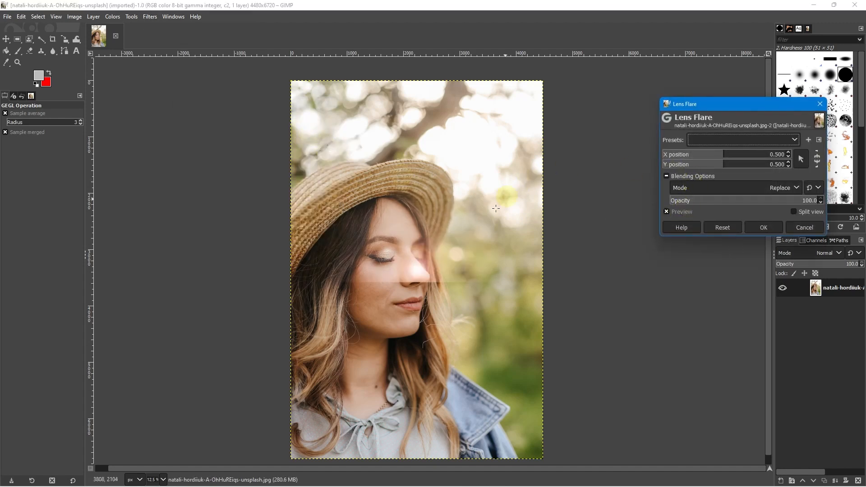
click(401, 255)
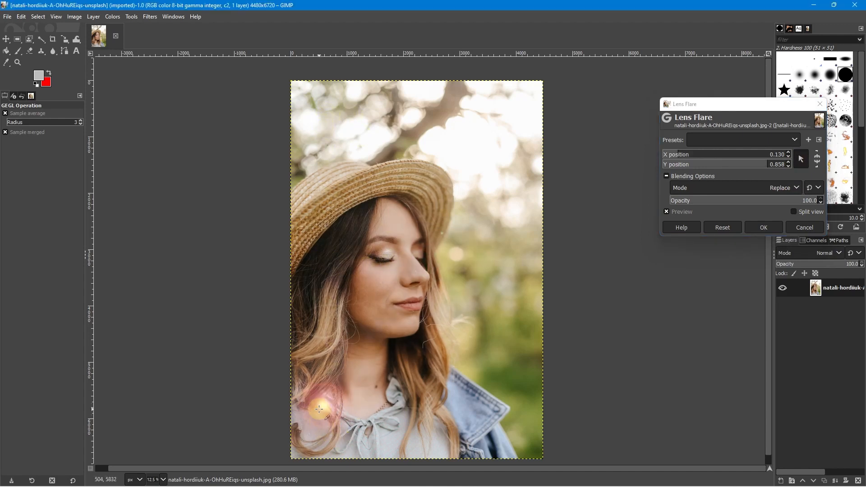
drag(319, 410, 421, 457)
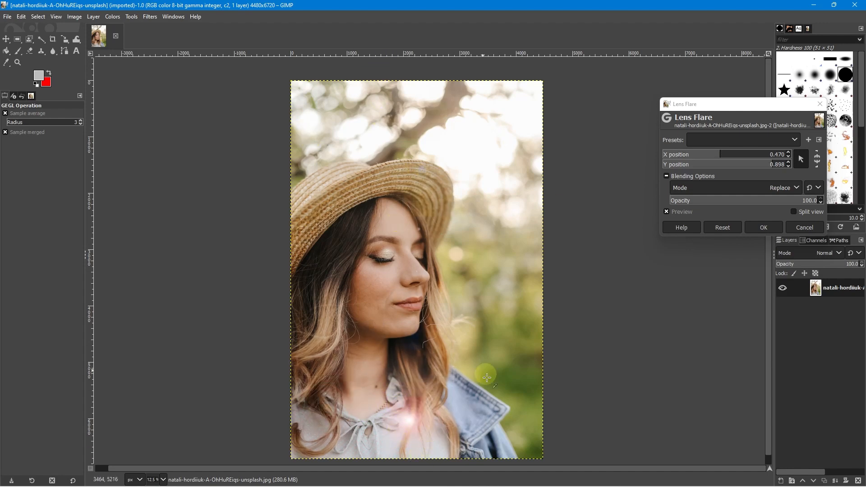
drag(486, 376, 524, 456)
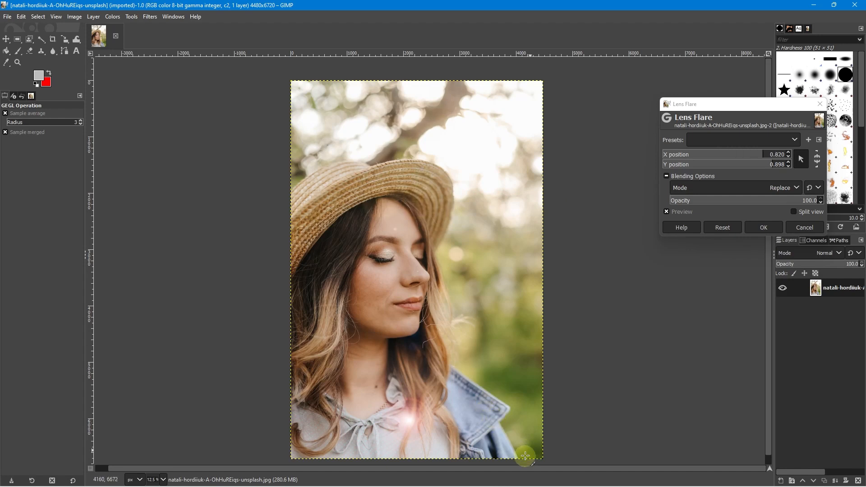
drag(524, 456, 489, 213)
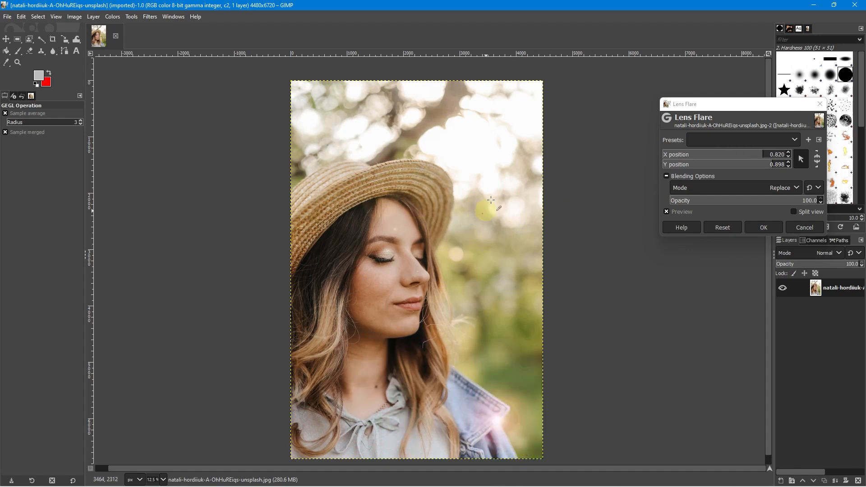
drag(490, 200, 534, 377)
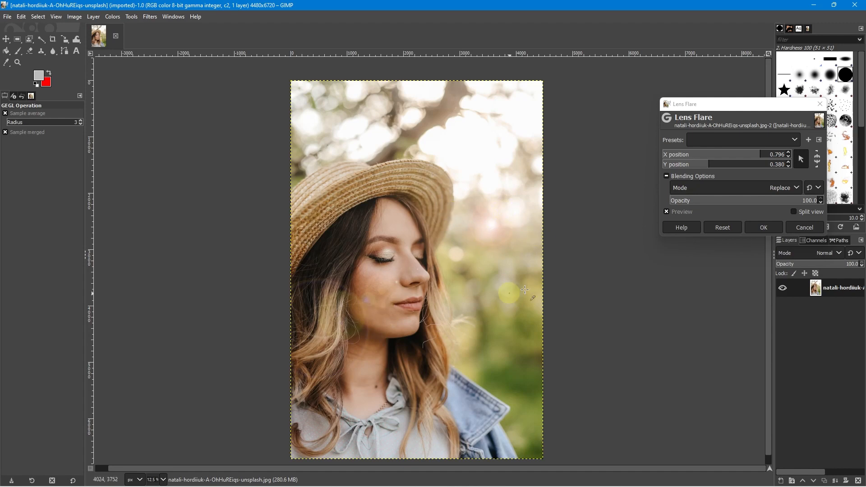
Confirm the Lens Flare dialog, applying the flare to the right of her face
click(763, 227)
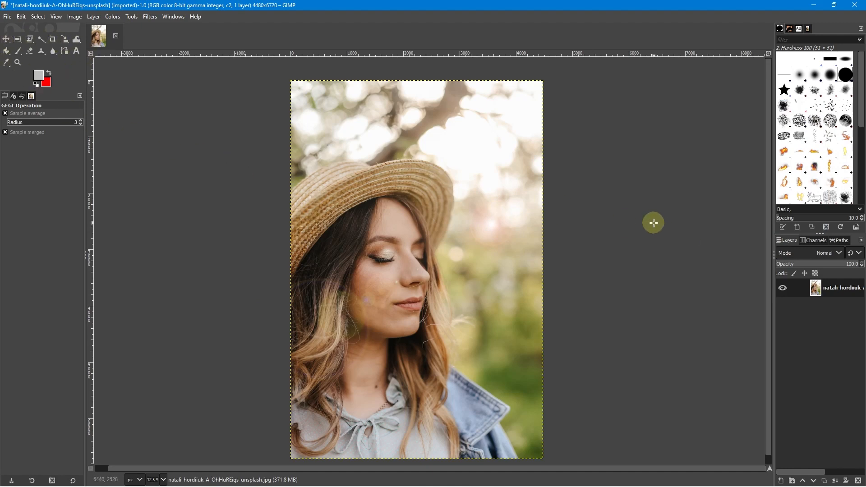
mouse_move(674, 333)
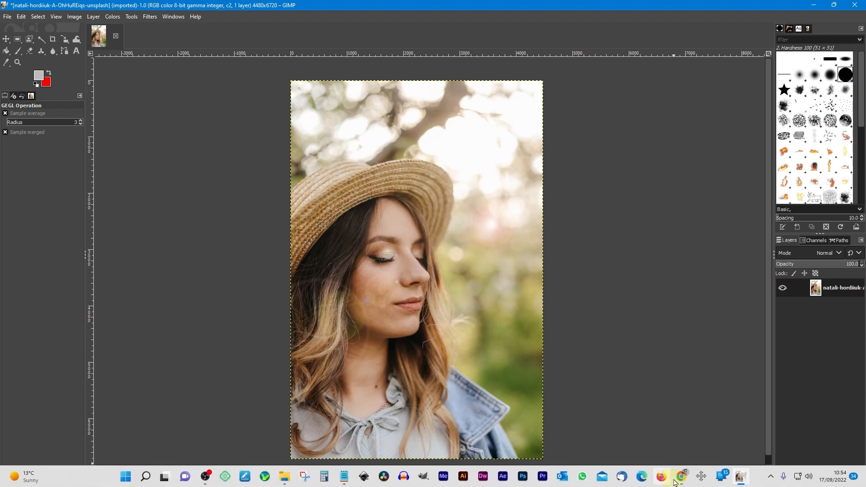
Open the DCP Web Designers Playlists tab in Chrome and browse the tutorial playlists
click(662, 479)
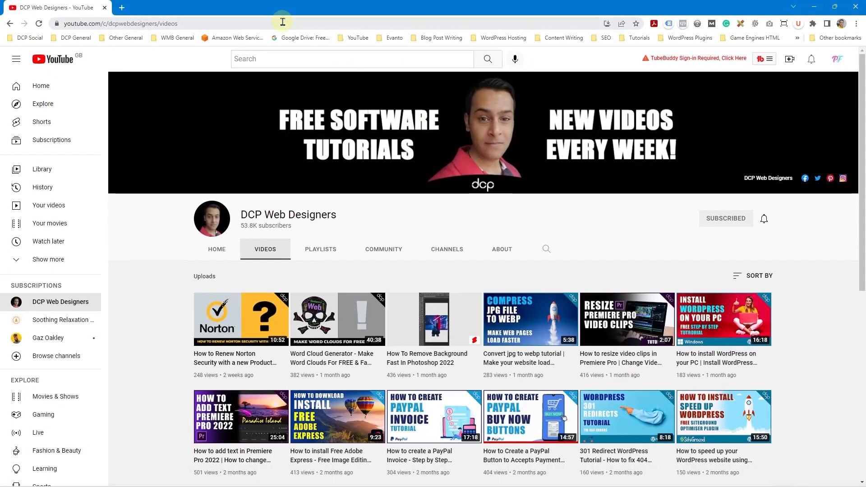
click(320, 250)
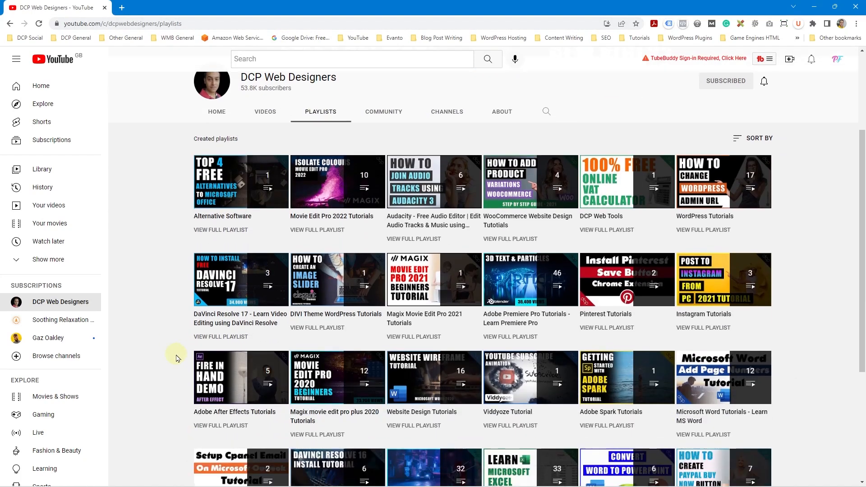
scroll(down, 3)
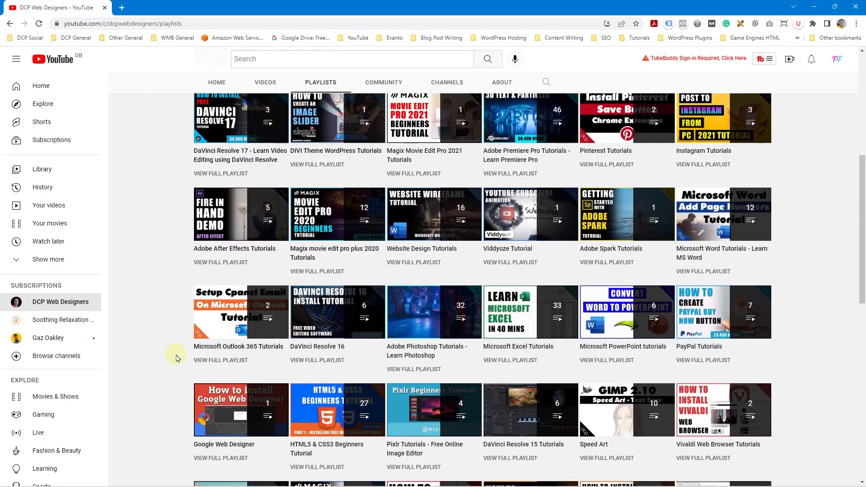
scroll(down, 3)
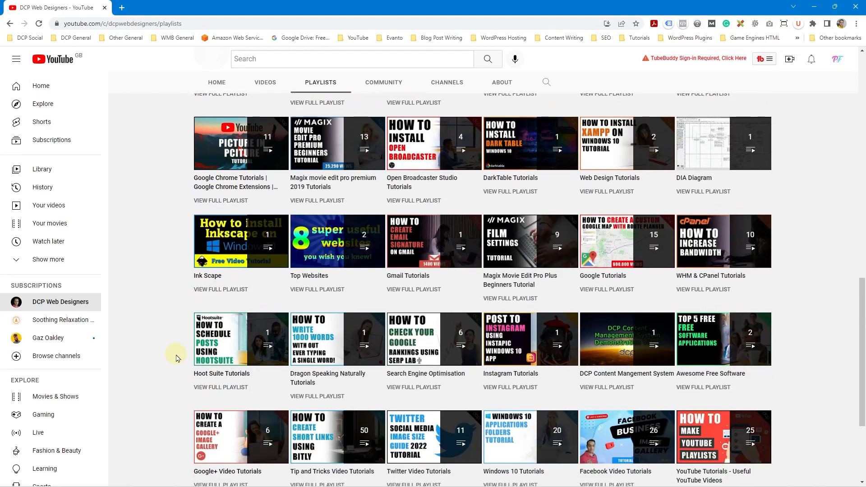
scroll(down, 3)
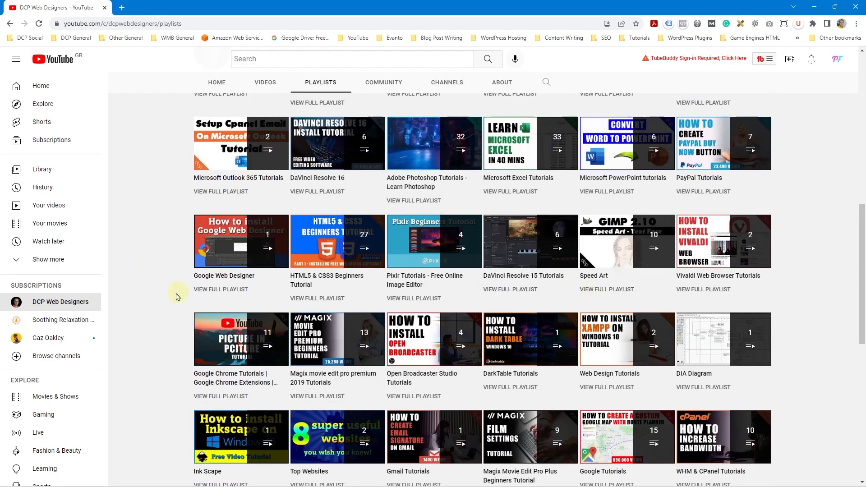
scroll(up, 3)
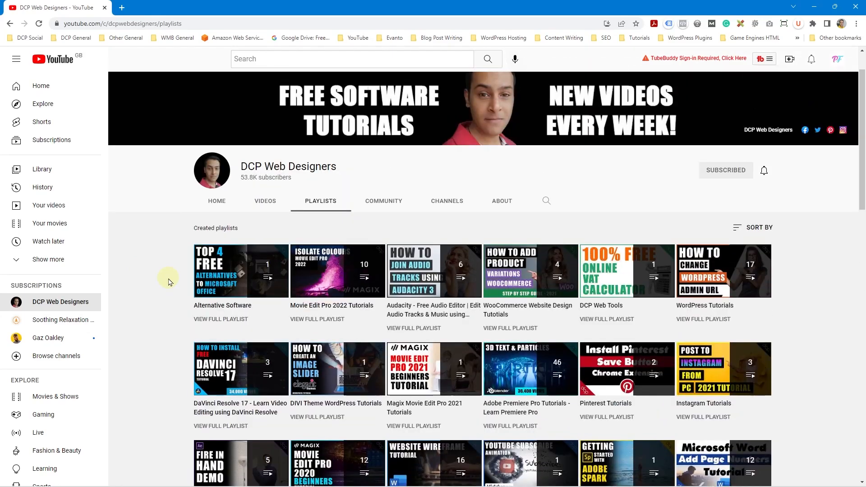
Find 'gimp' on the page, open the full GIMP Tutorials playlist and scroll through it
text(gimp)
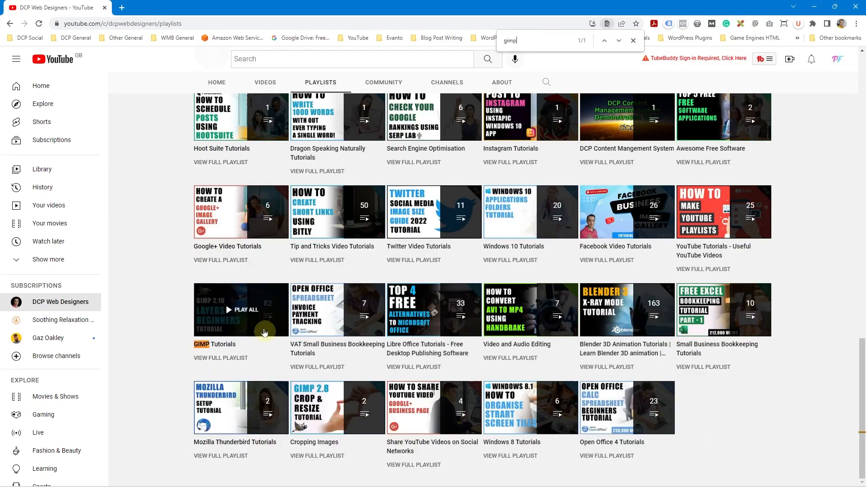
mouse_move(227, 362)
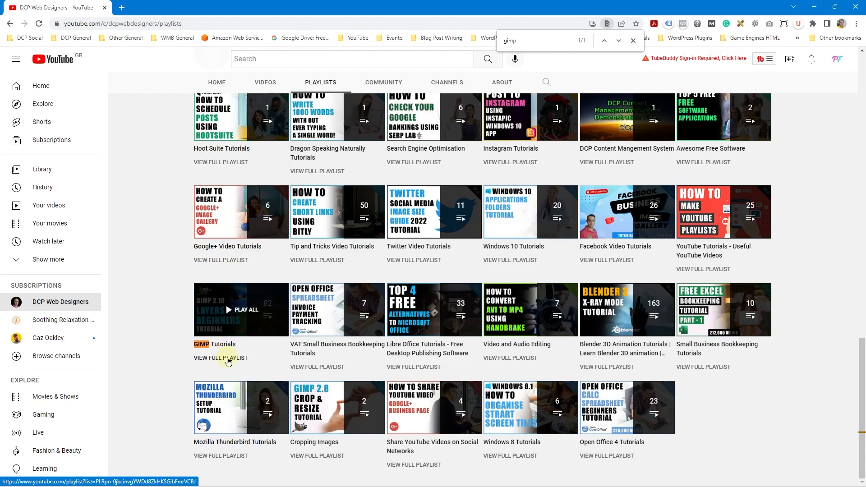
click(214, 344)
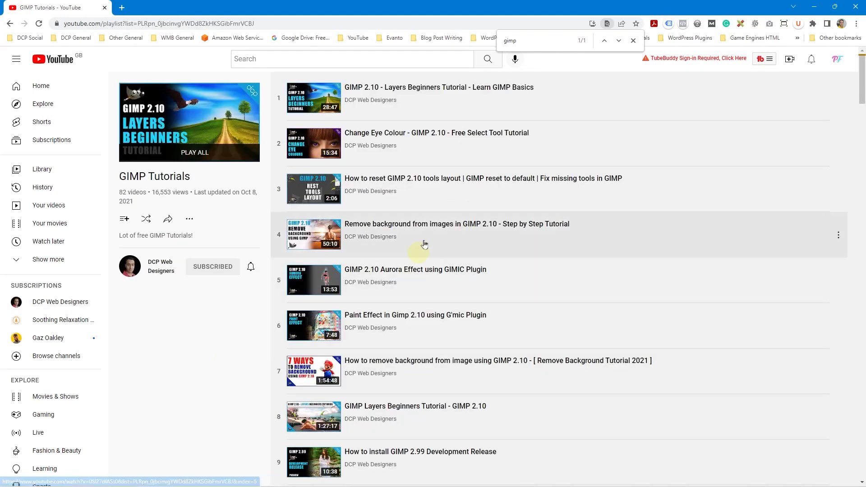
scroll(down, 3)
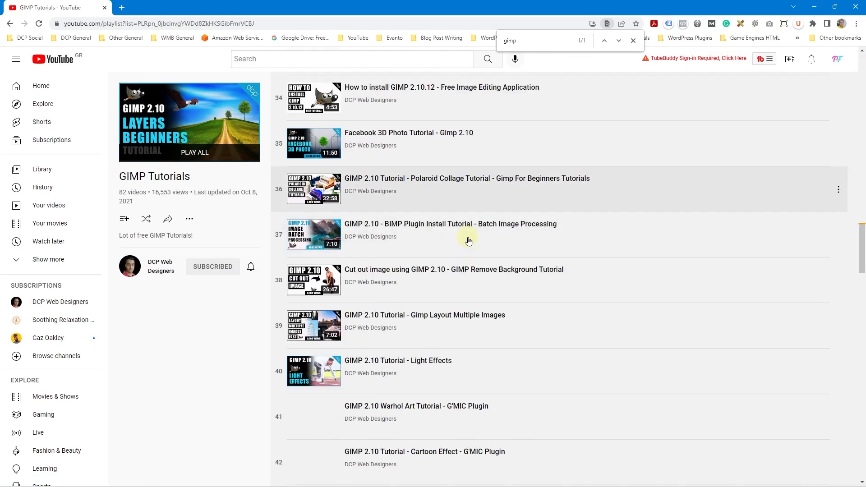
scroll(down, 3)
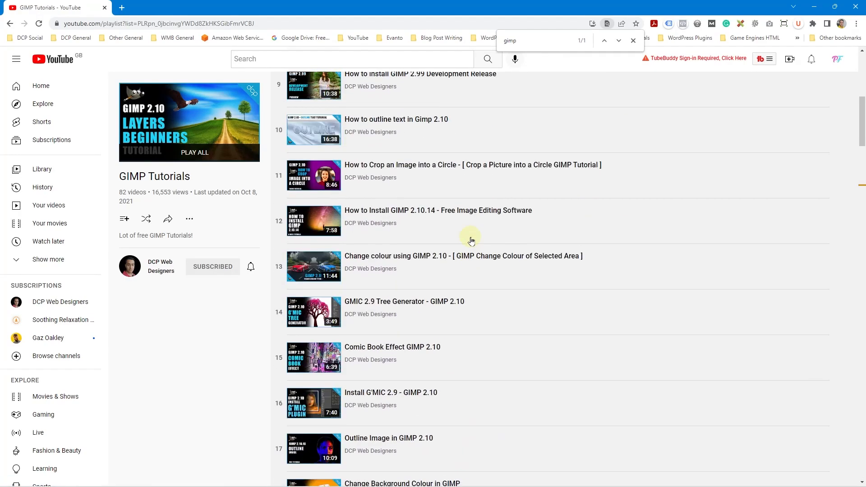
scroll(down, 3)
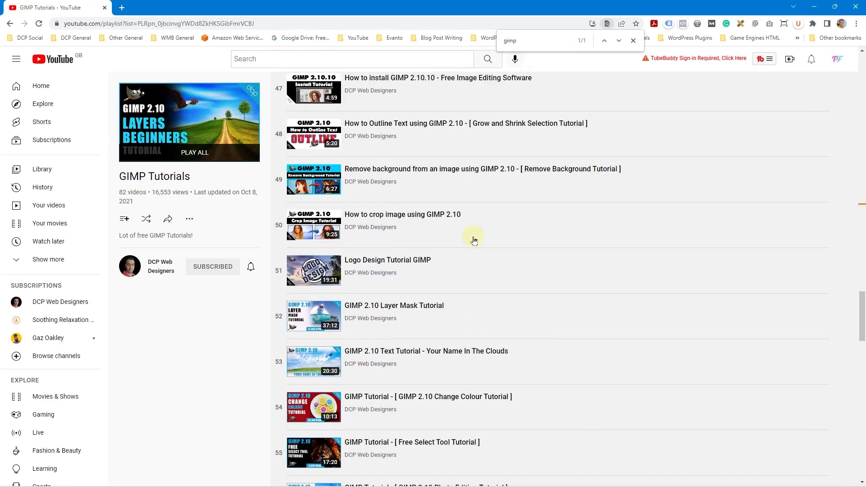
scroll(down, 3)
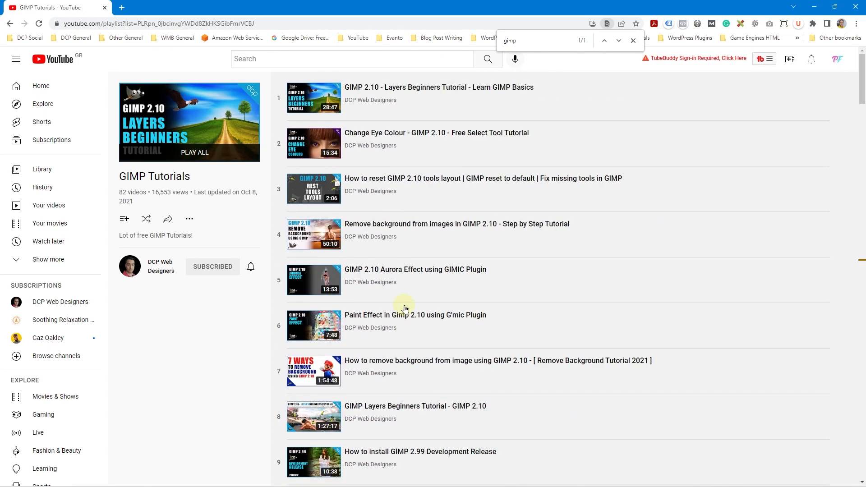
mouse_move(403, 307)
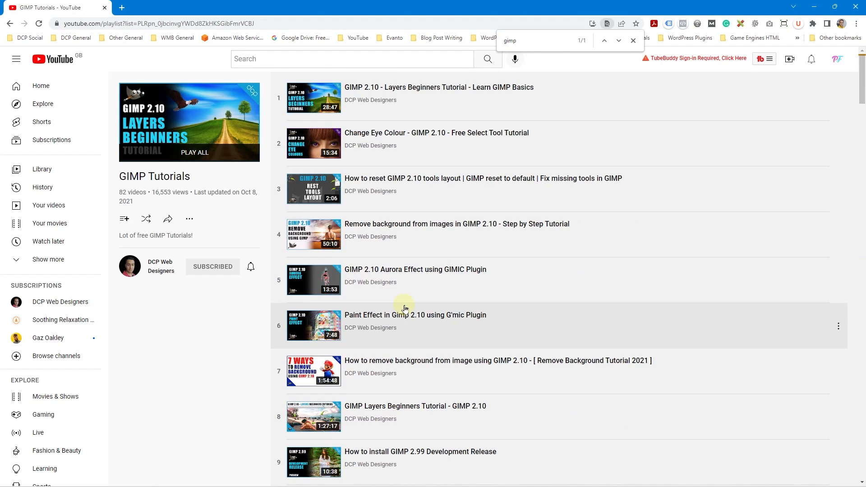
mouse_move(437, 408)
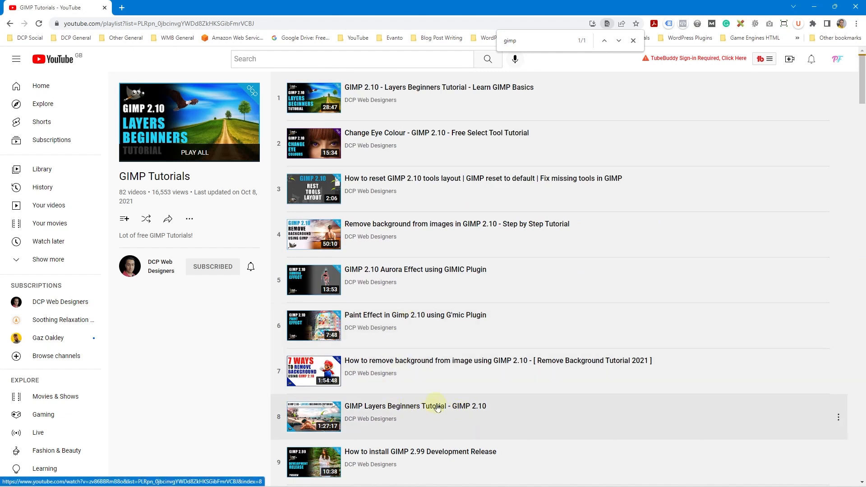
mouse_move(442, 155)
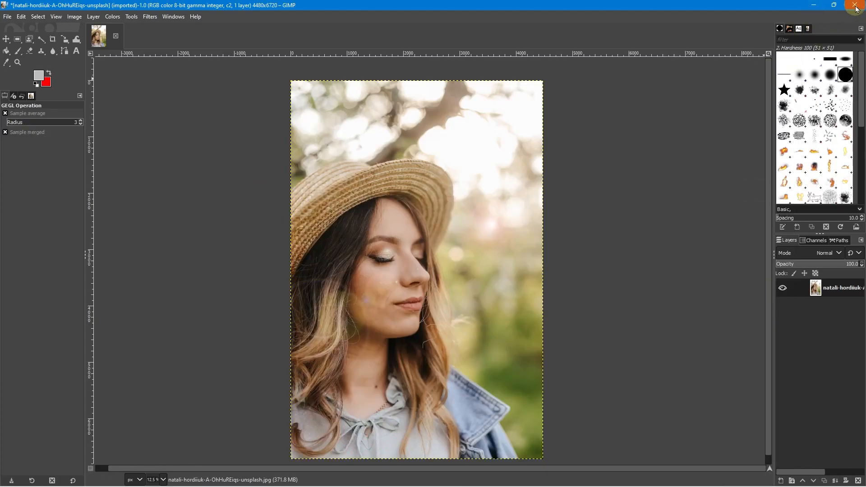
Quit GIMP, discarding the portrait photo's unsaved changes
click(856, 5)
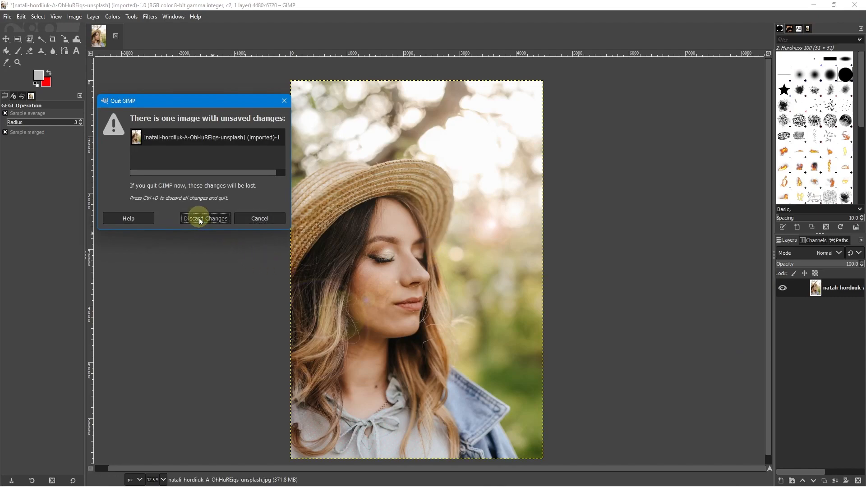
click(204, 218)
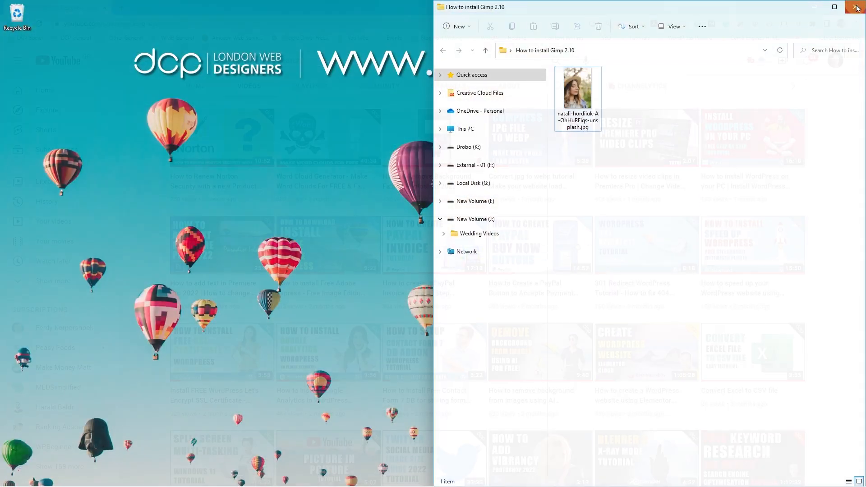
Close the portrait photo's folder and scroll down to the channel's year-old videos
click(858, 8)
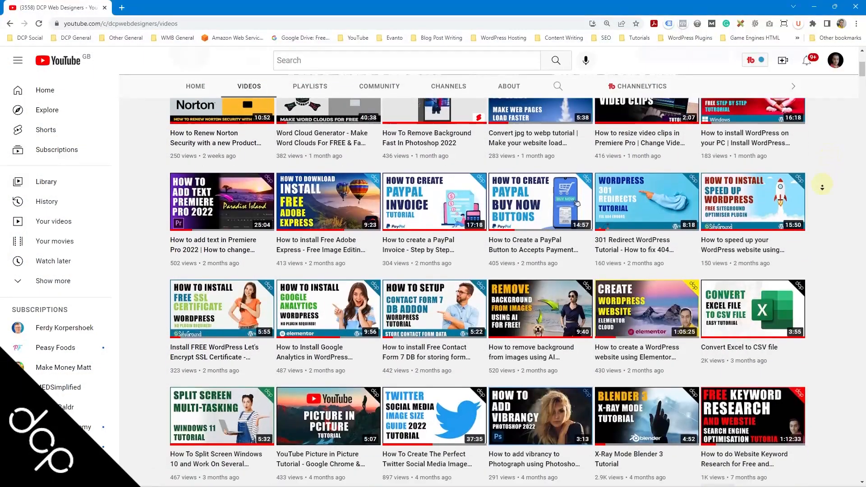
scroll(down, 3)
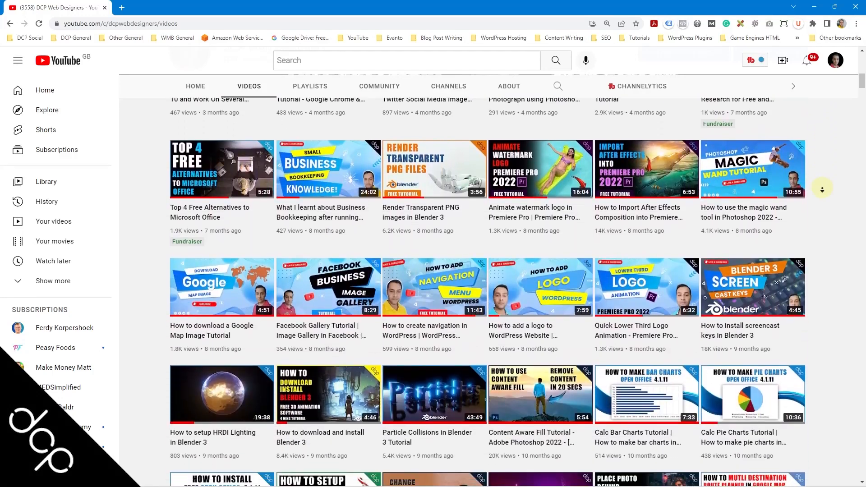
scroll(down, 3)
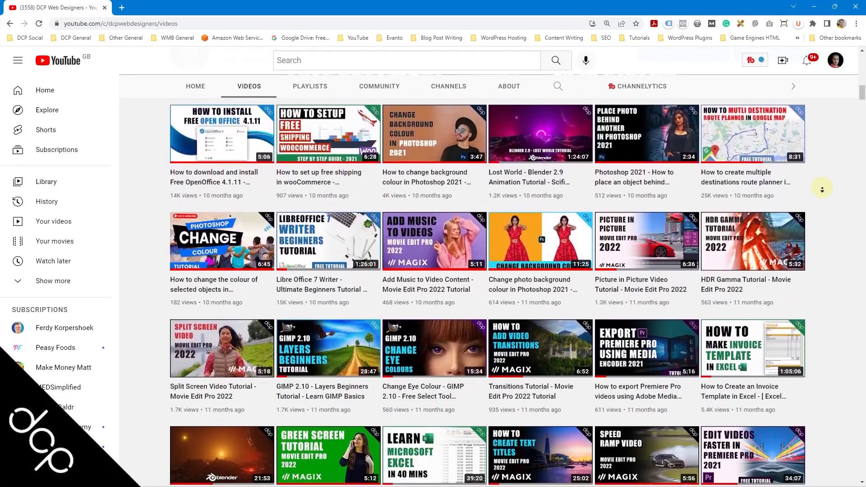
scroll(down, 3)
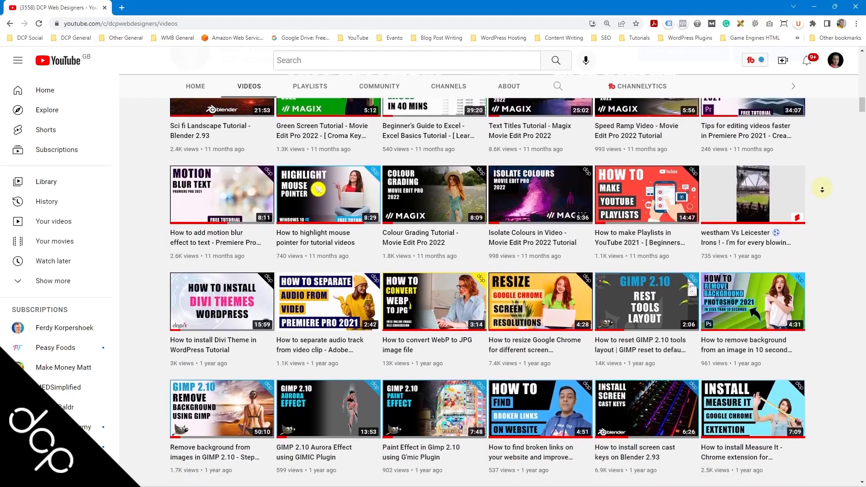
scroll(down, 3)
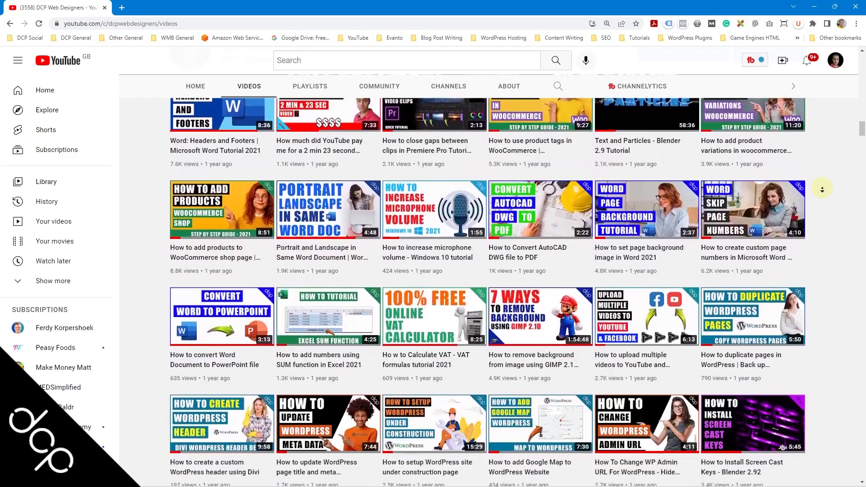
scroll(down, 3)
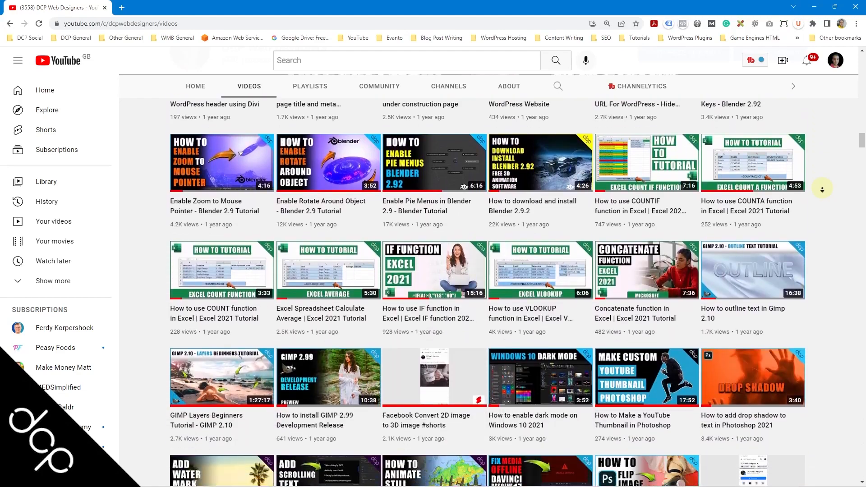
scroll(down, 3)
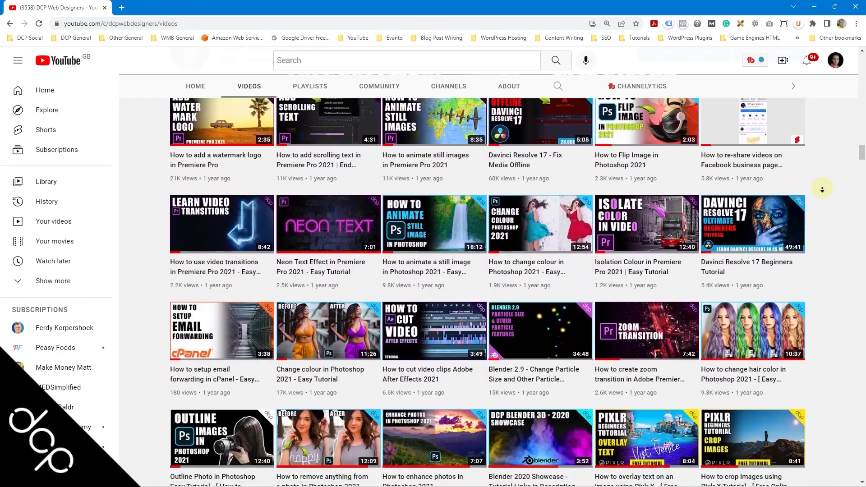